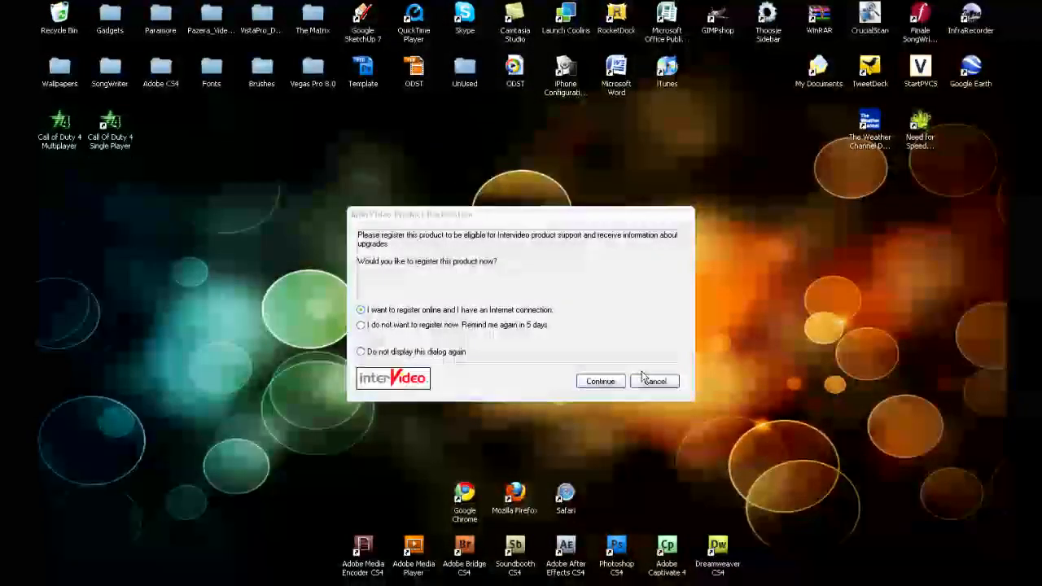
# Cancel the WinDVD registration prompt so the folder with VTS_01_1.VOB shows
pyautogui.click(655, 381)
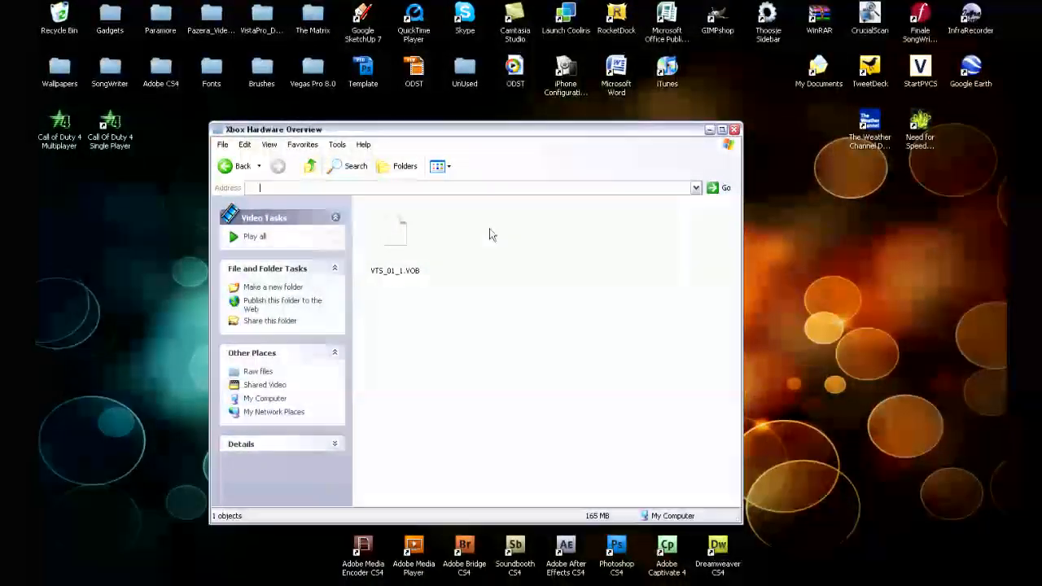
# Rename VTS_01_1.VOB to use the .mpg extension so it reads as a movie clip
pyautogui.rightClick(394, 231)
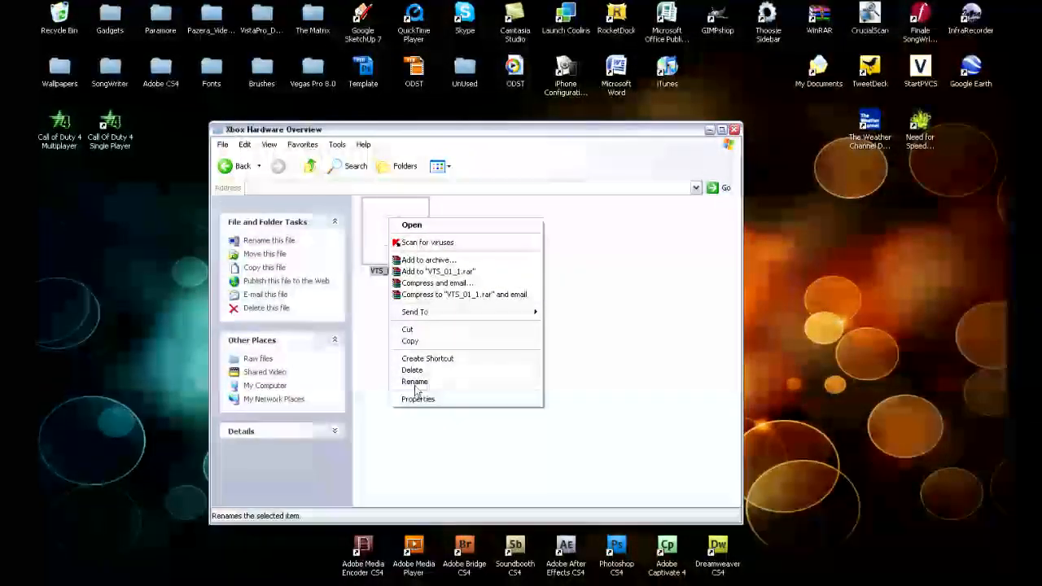
pyautogui.click(414, 381)
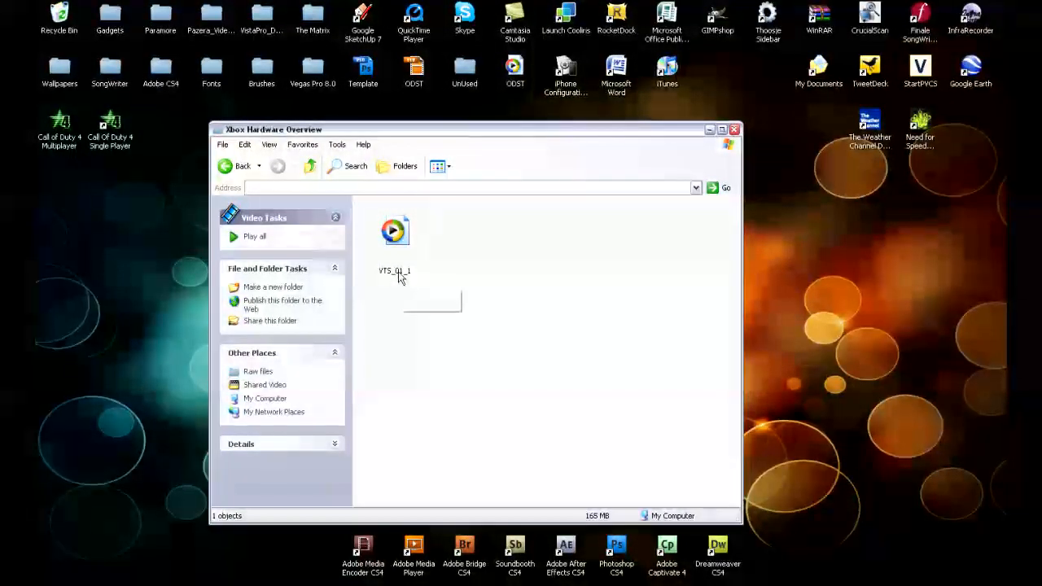
pyautogui.click(394, 231)
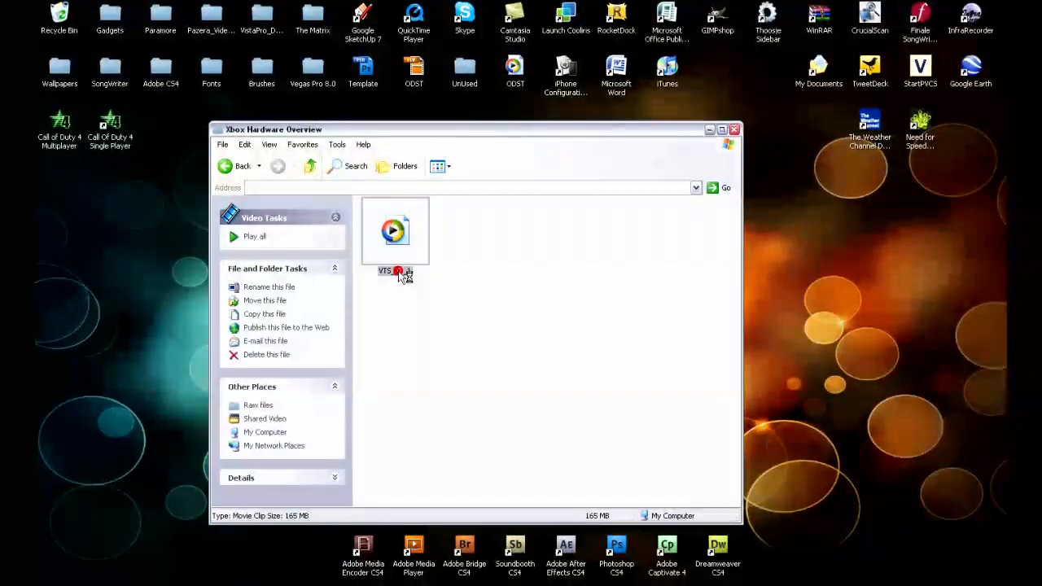
# Play the renamed .mpg clip in Windows Media Player
pyautogui.doubleClick(394, 231)
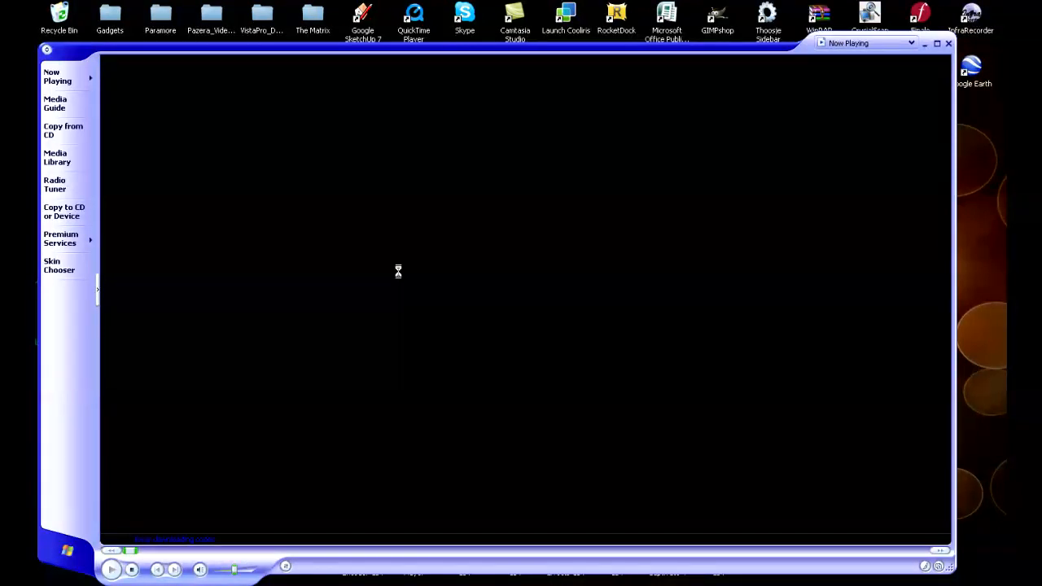
pyautogui.click(110, 569)
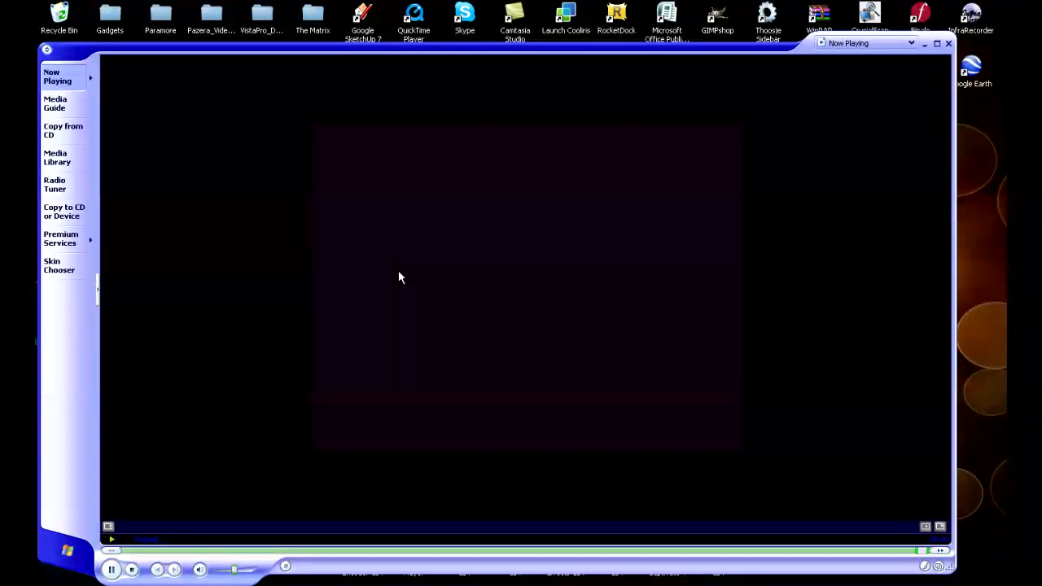
pyautogui.moveTo(887, 64)
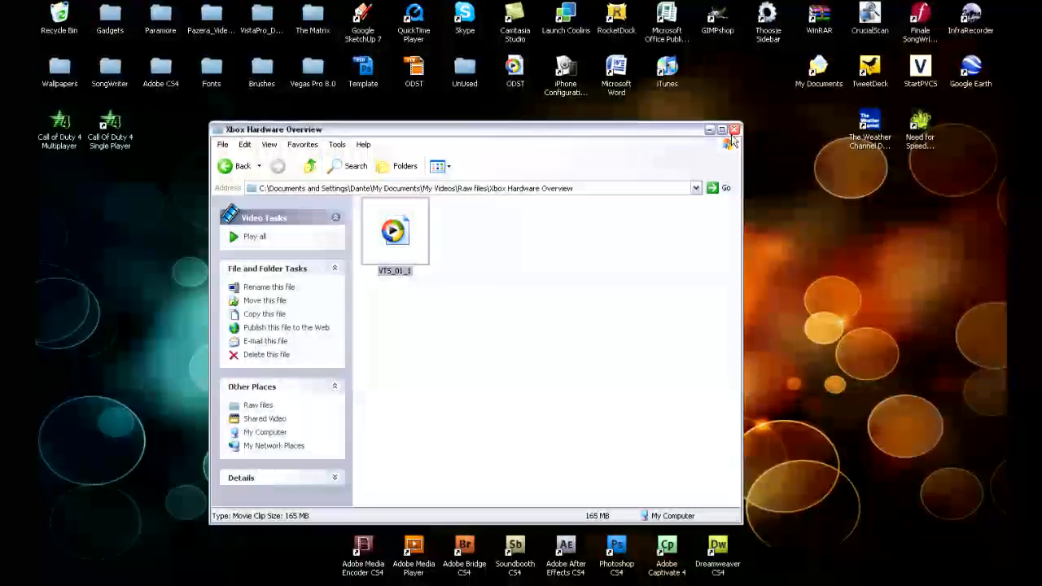
# Close the folder, browse Pazera Video Converters Suite's converters, then close it
pyautogui.click(732, 128)
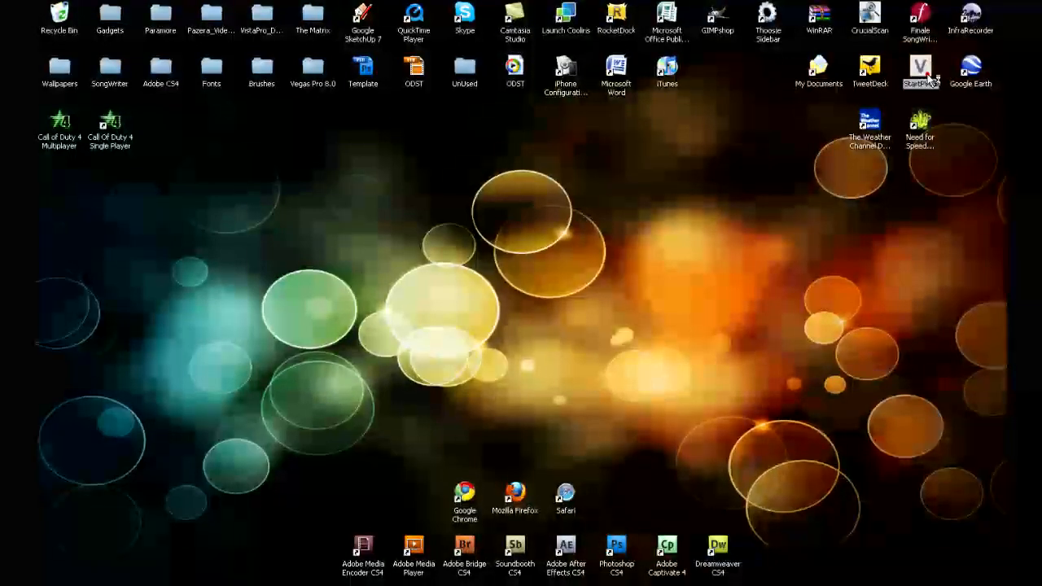
pyautogui.moveTo(919, 74)
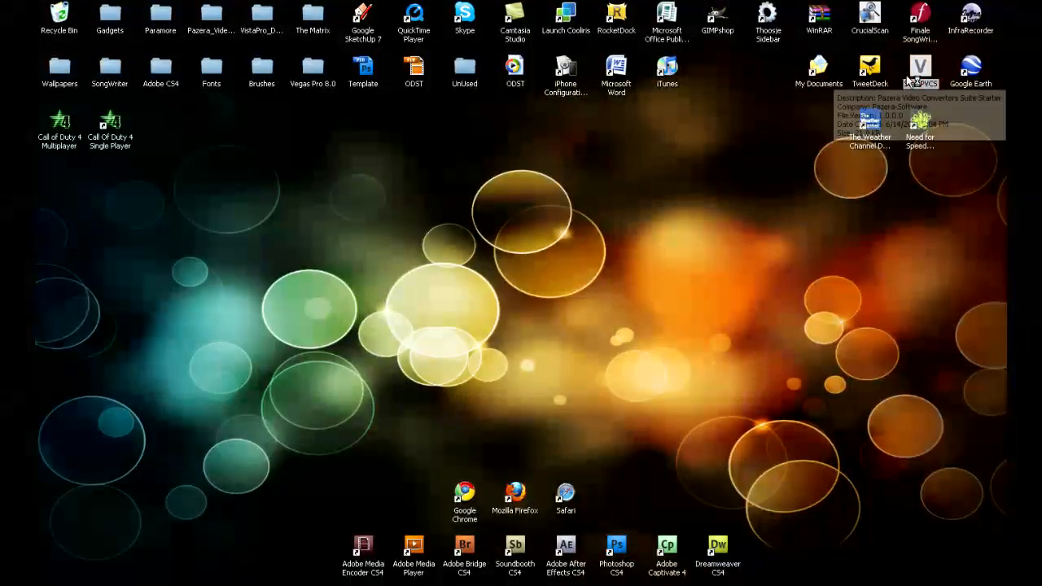
pyautogui.doubleClick(920, 68)
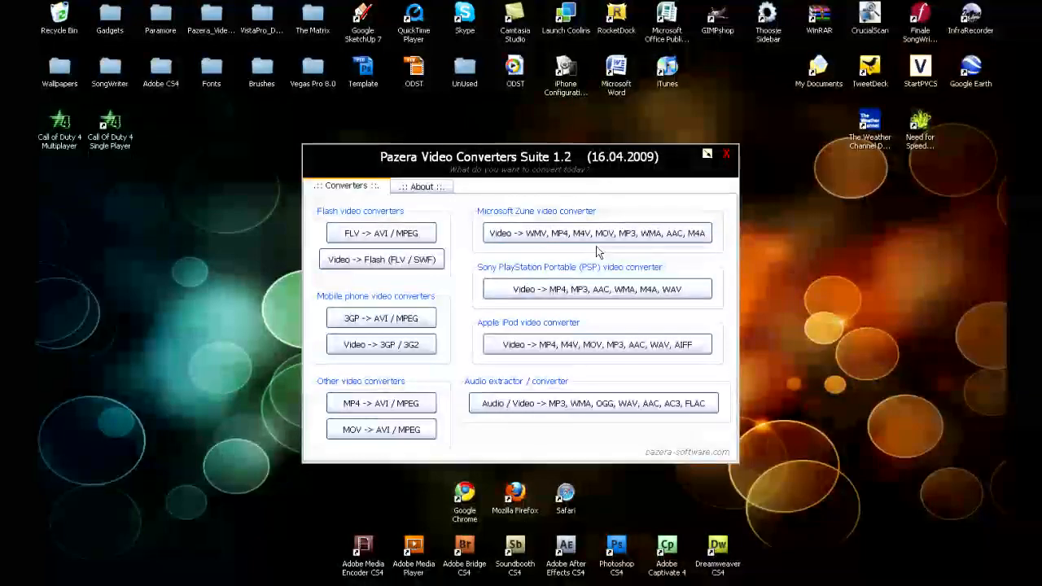
pyautogui.moveTo(576, 264)
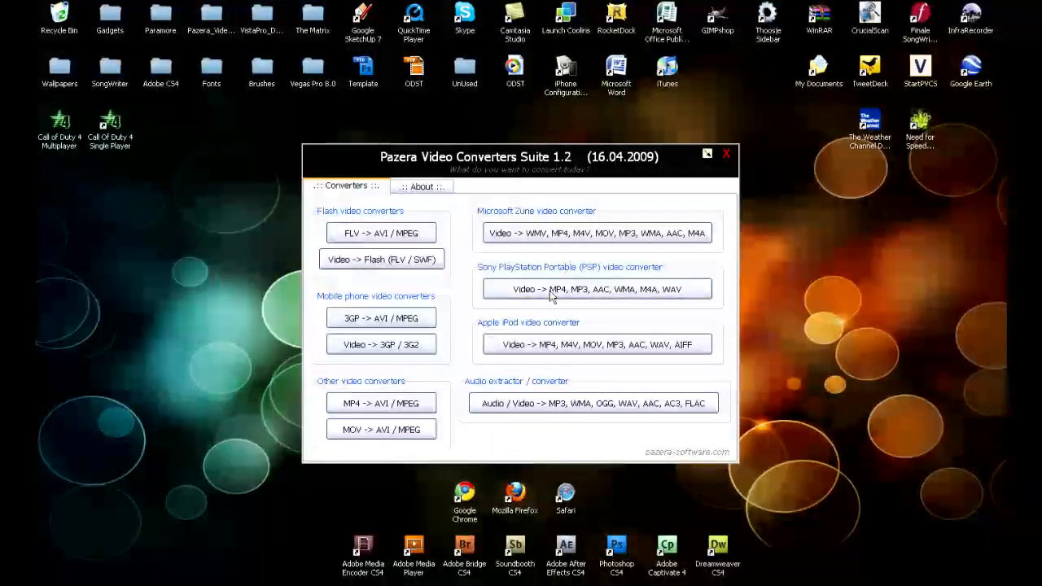
pyautogui.moveTo(518, 399)
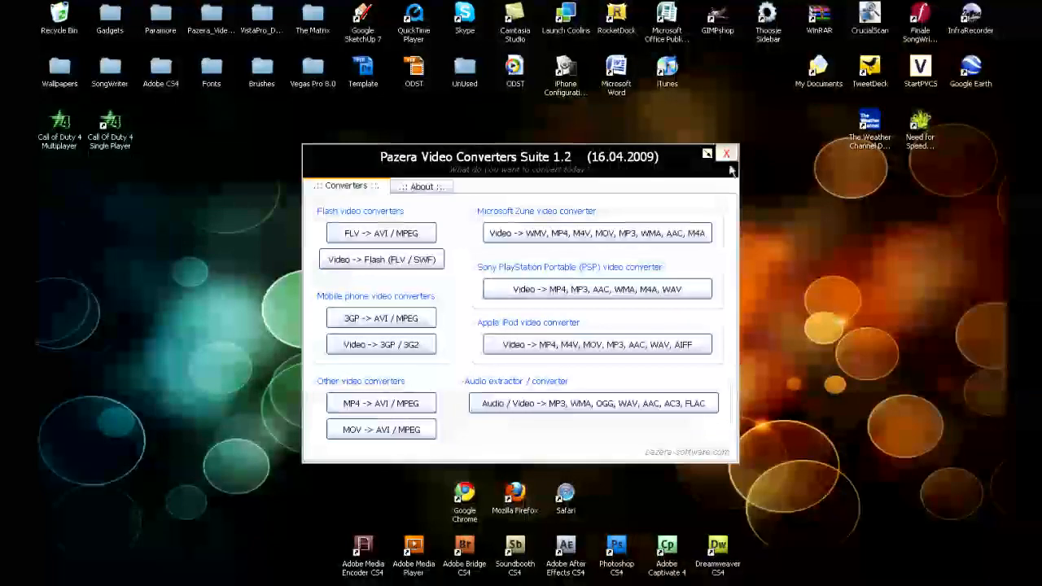
pyautogui.click(726, 153)
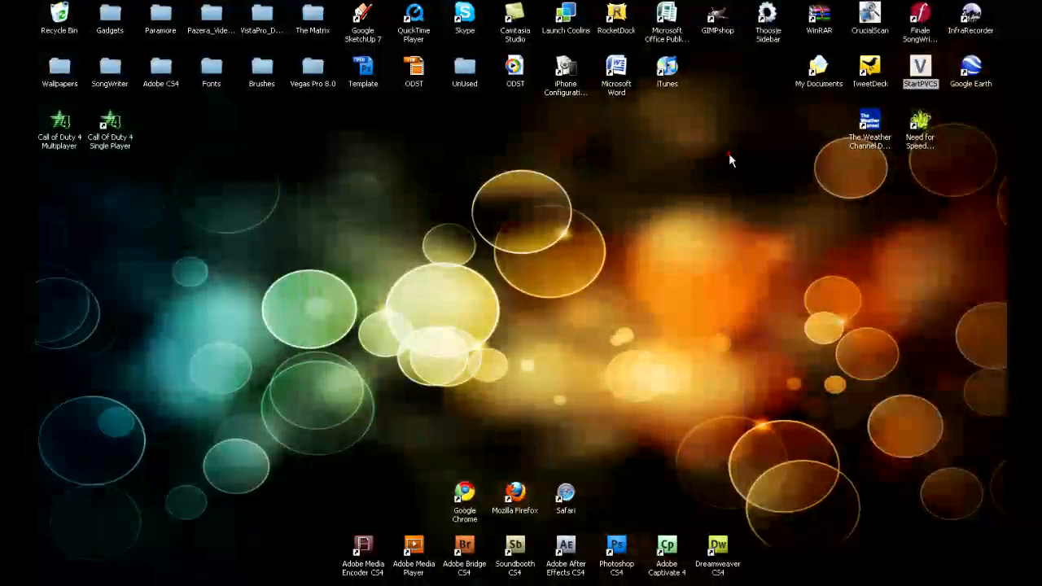